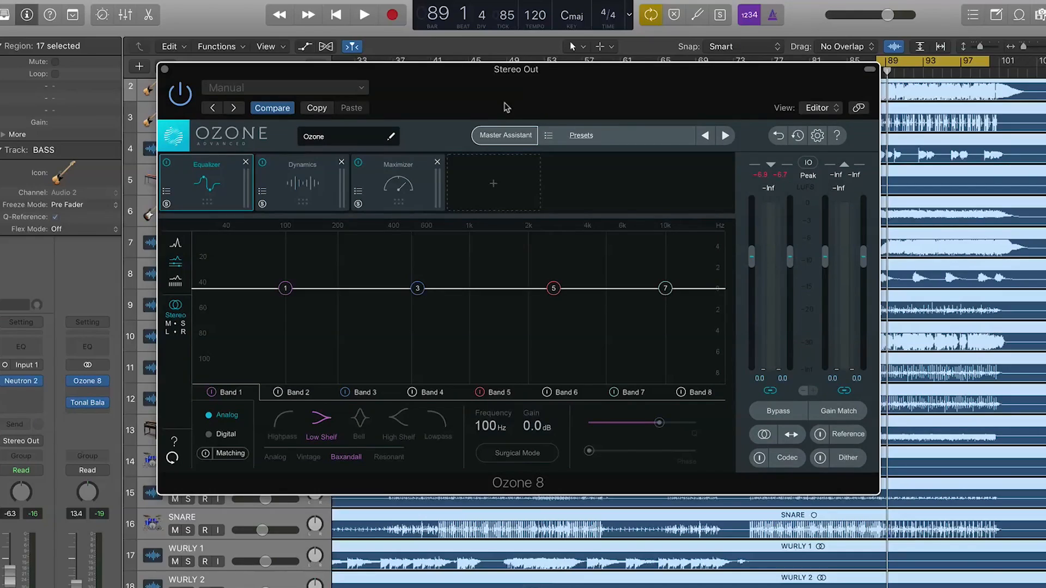
mouse_move(710, 119)
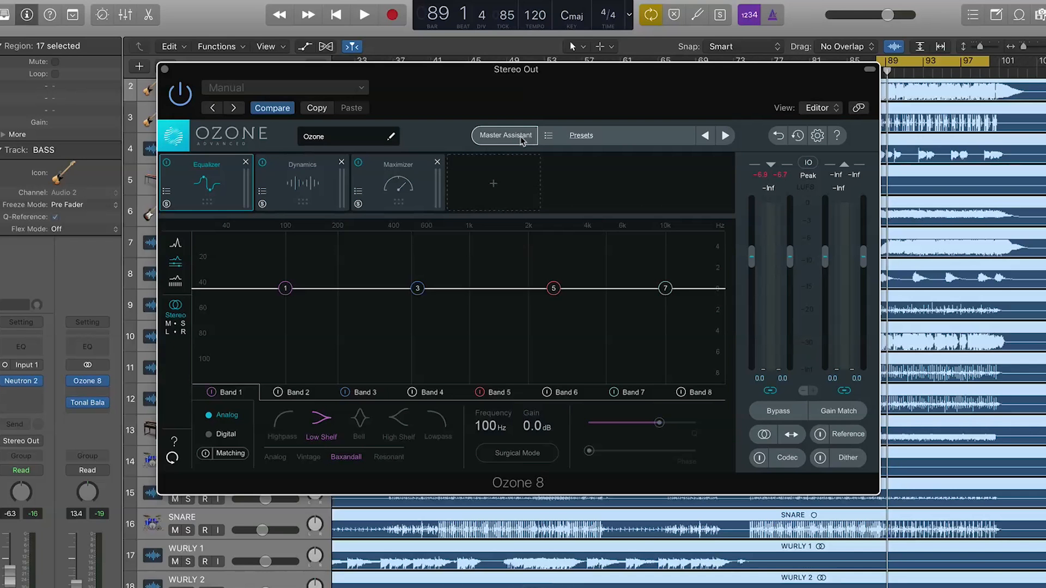
Step: Launch Ozone 8's Master Assistant to build a mastering chain
click(506, 136)
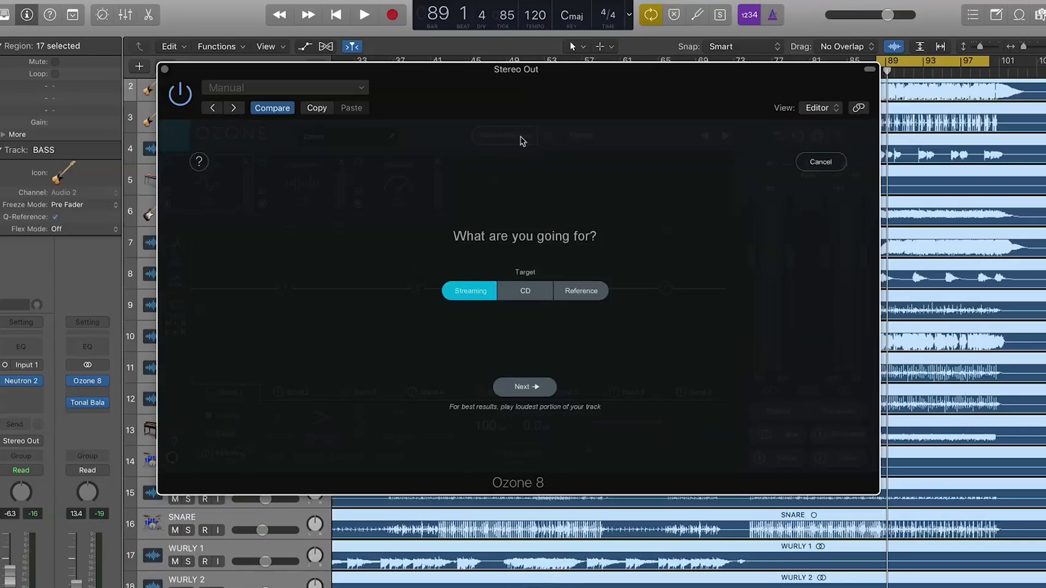
mouse_move(358, 320)
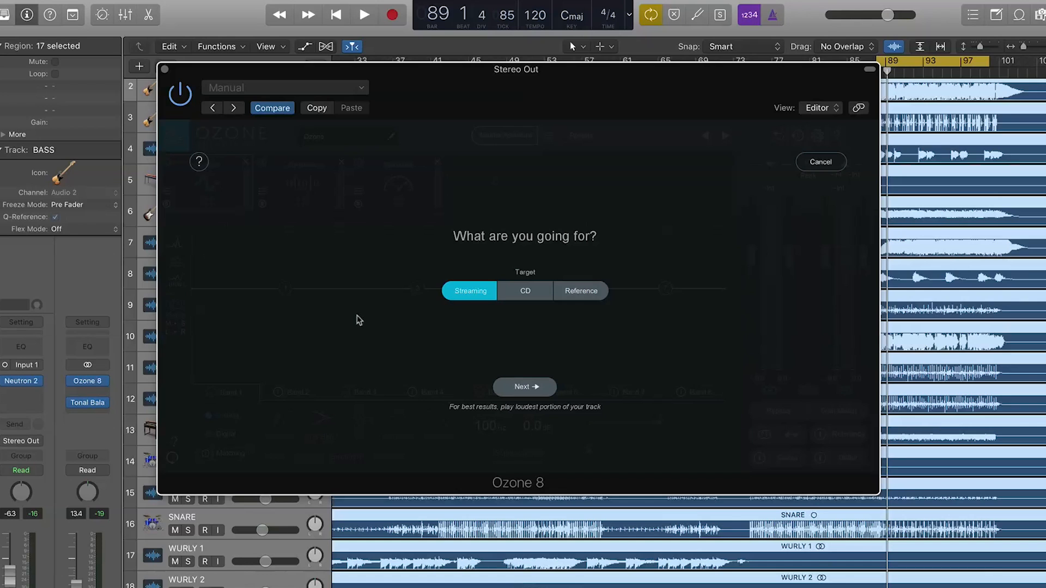
Step: Try the CD and Reference targets, choose Streaming, and advance to the listening step
click(525, 291)
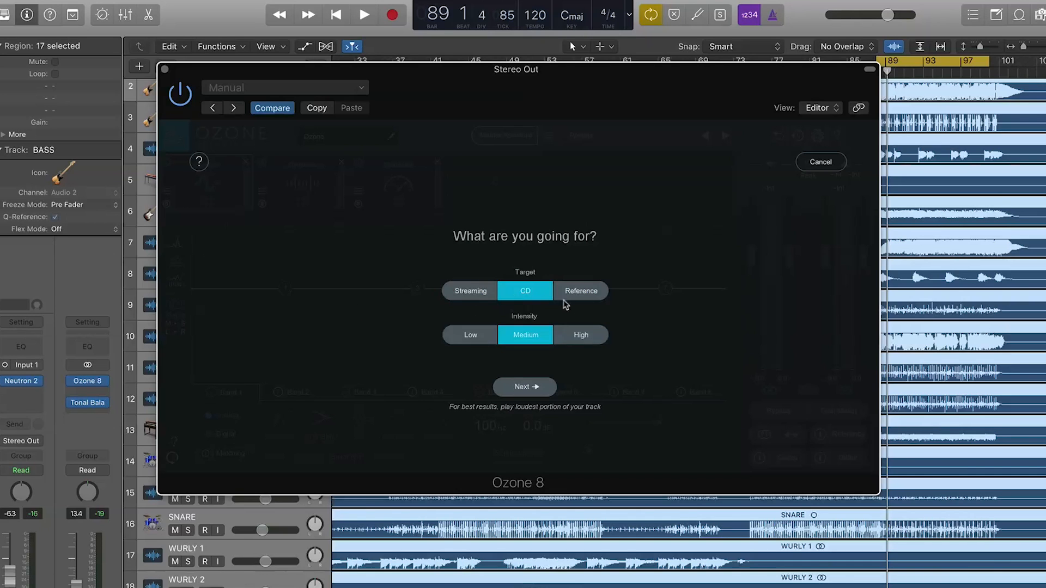
click(580, 291)
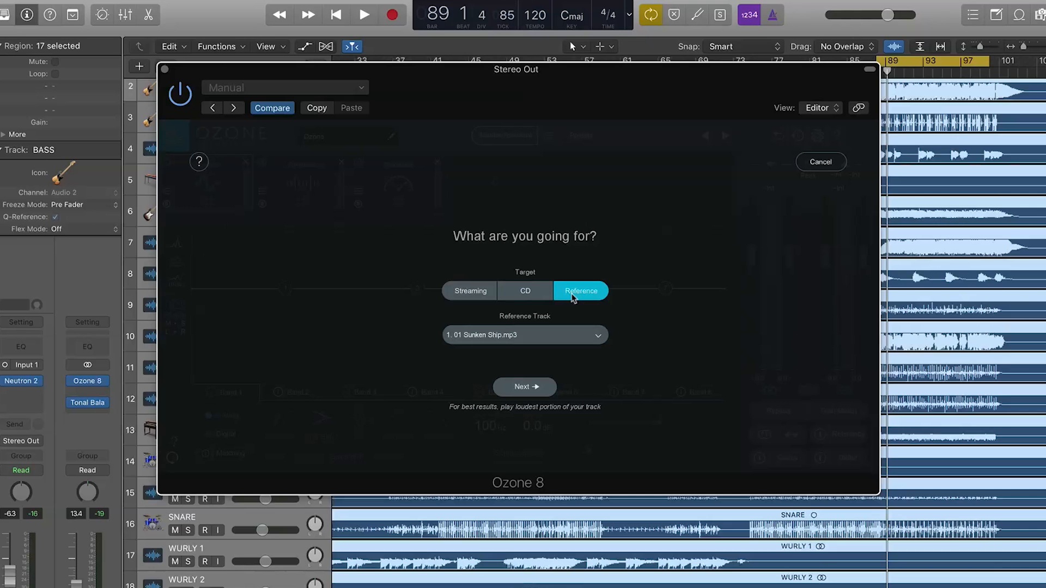
click(469, 291)
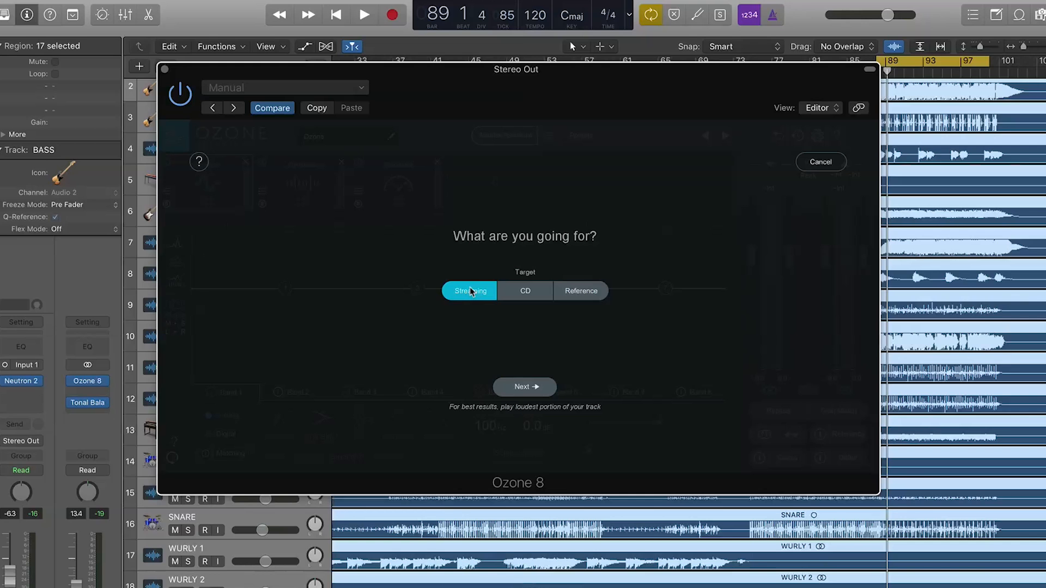
click(524, 387)
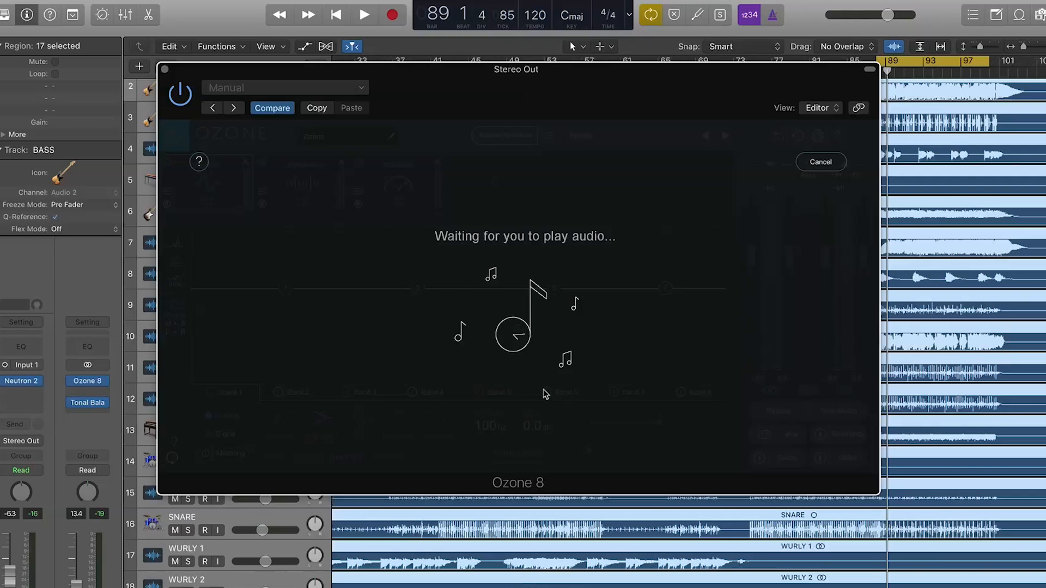
Step: Play the track for analysis and accept the Equalizer, Dynamics, Dynamic EQ, Maximizer chain
click(363, 14)
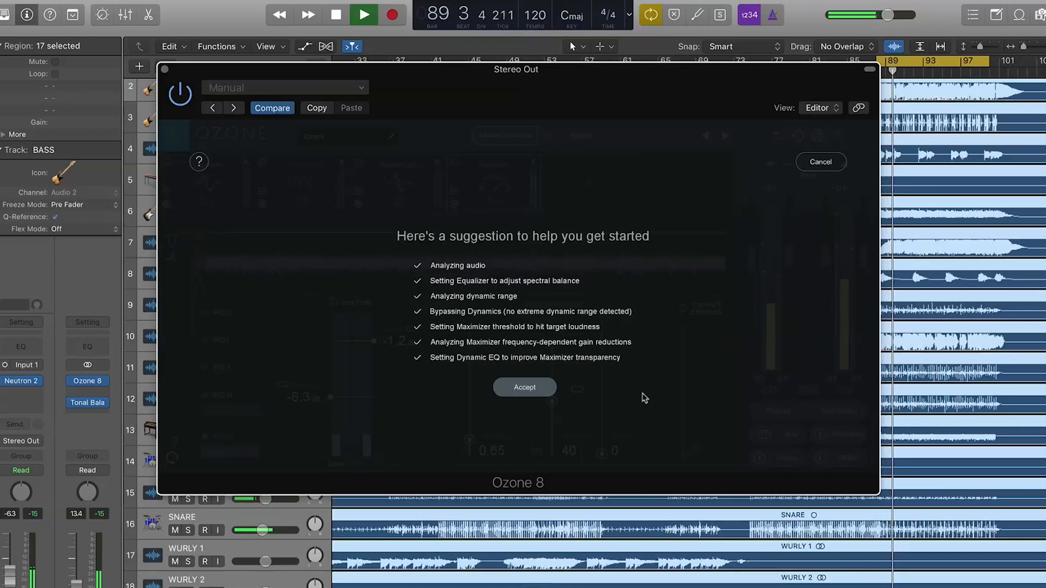
click(524, 387)
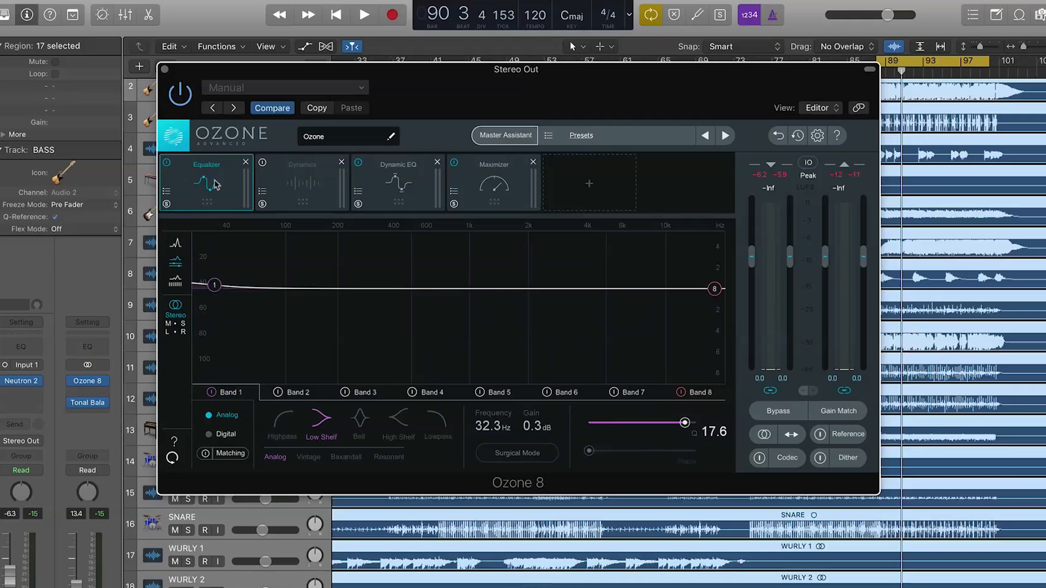
mouse_move(460, 254)
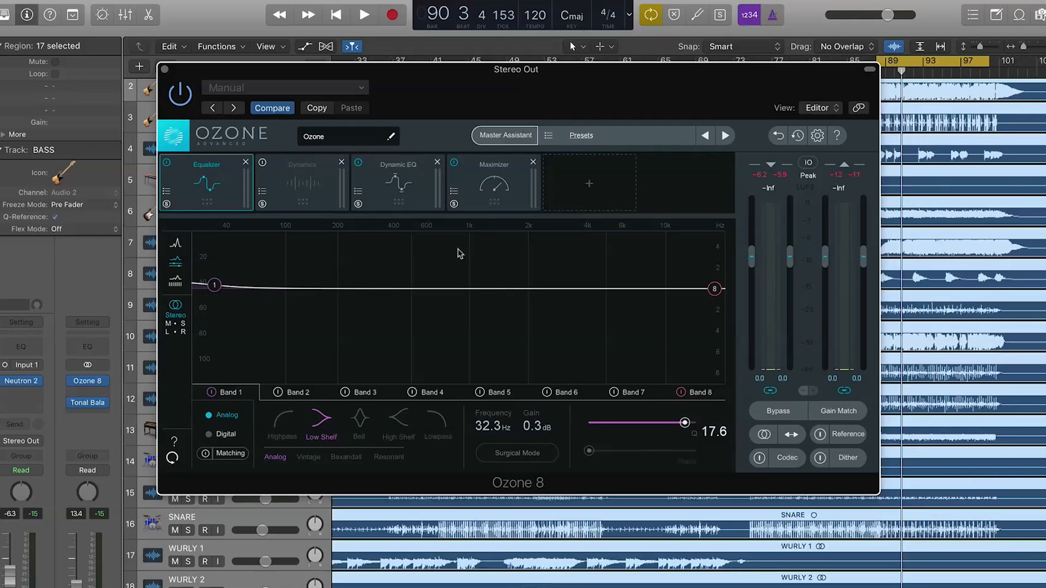
mouse_move(221, 301)
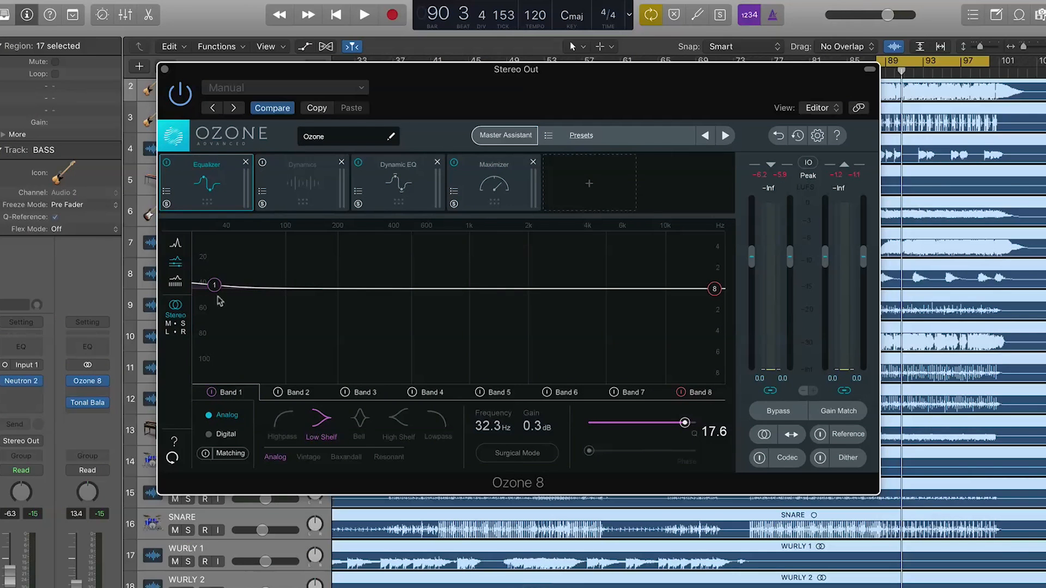
mouse_move(431, 301)
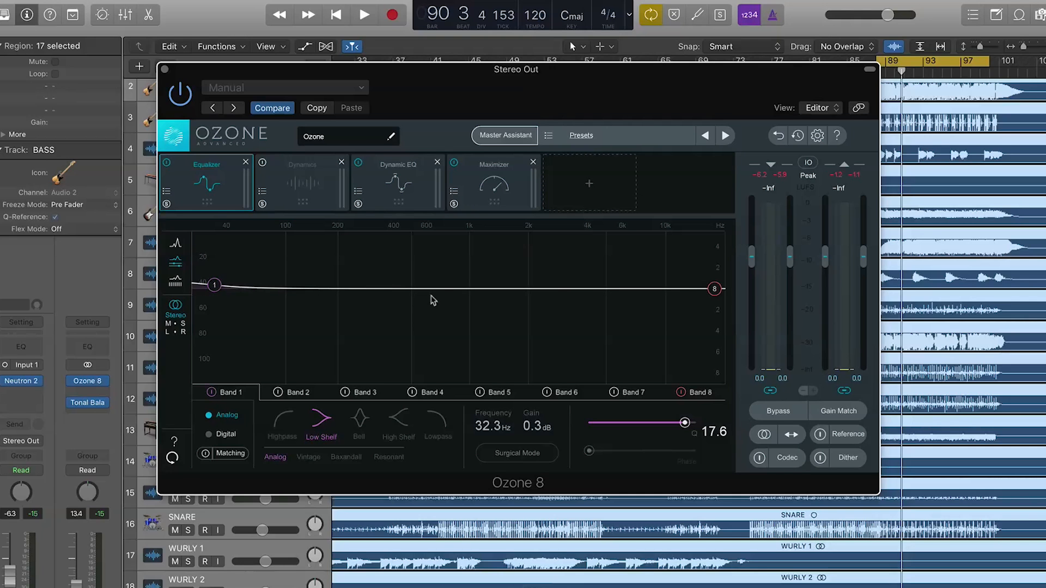
mouse_move(352, 279)
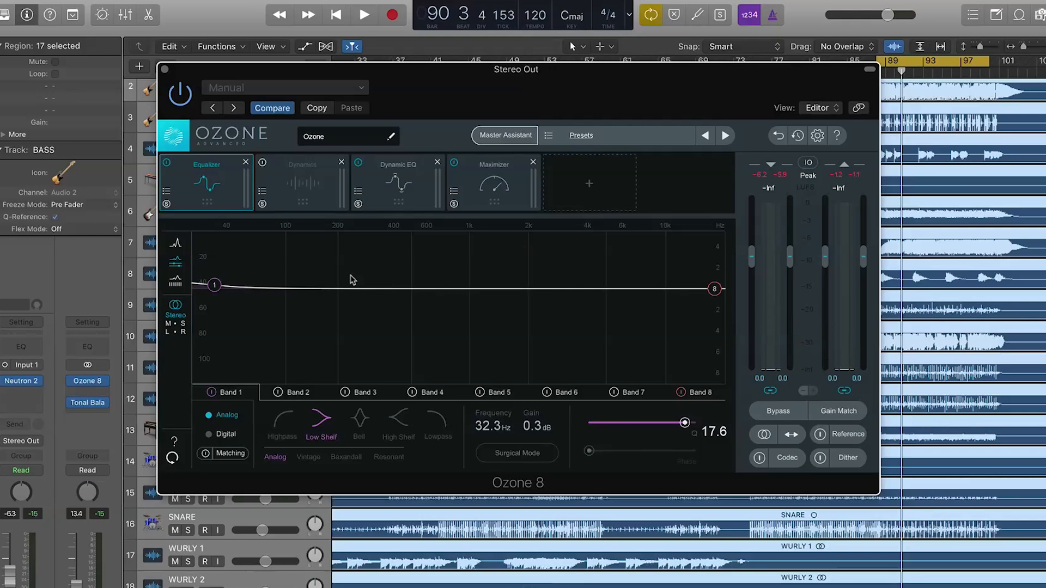
mouse_move(316, 191)
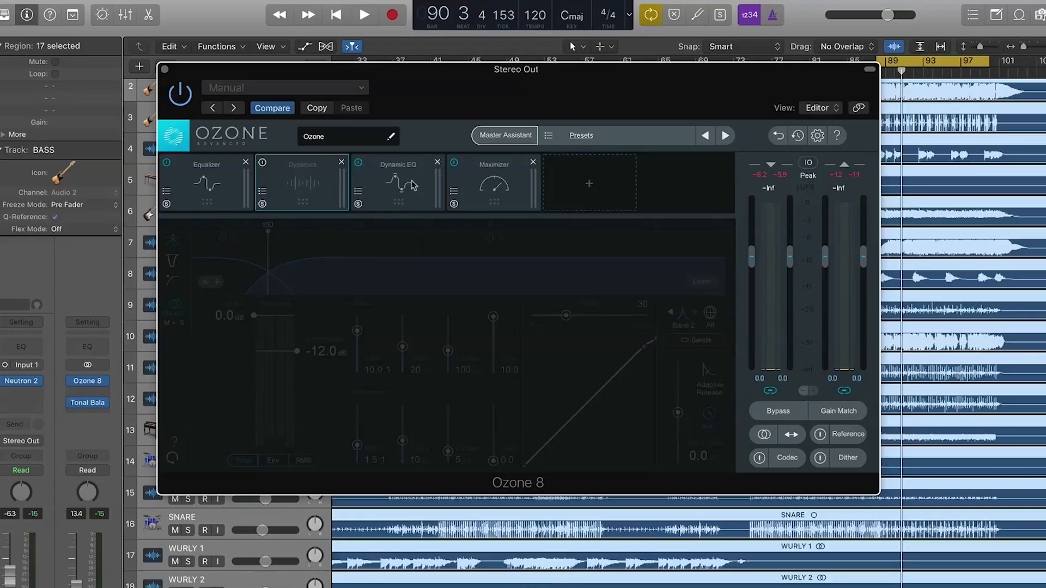
Step: Inspect the Dynamic EQ, then the Maximizer (ceiling −1.2 dB, IRC IV)
click(398, 184)
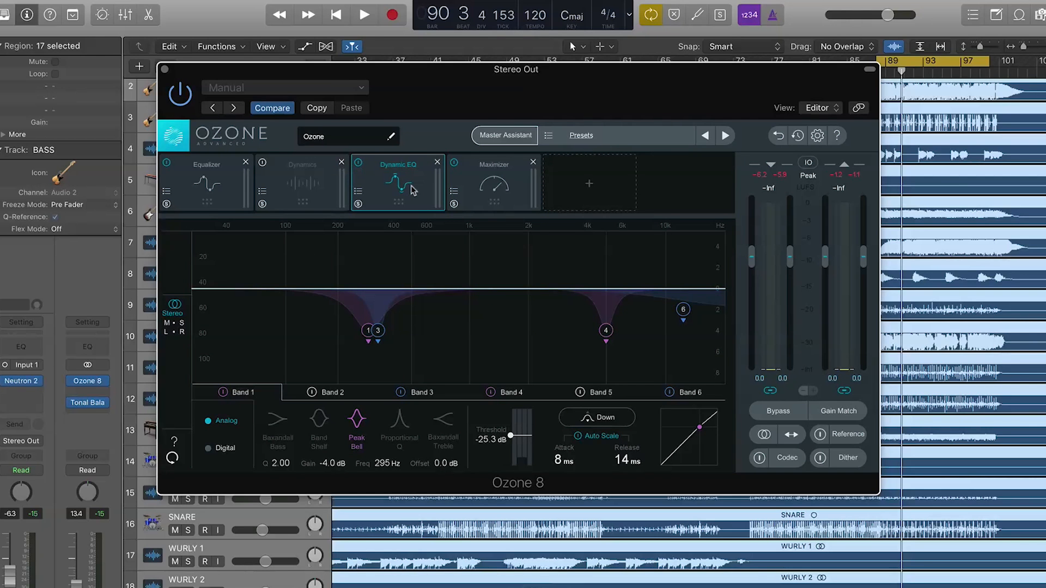
click(494, 183)
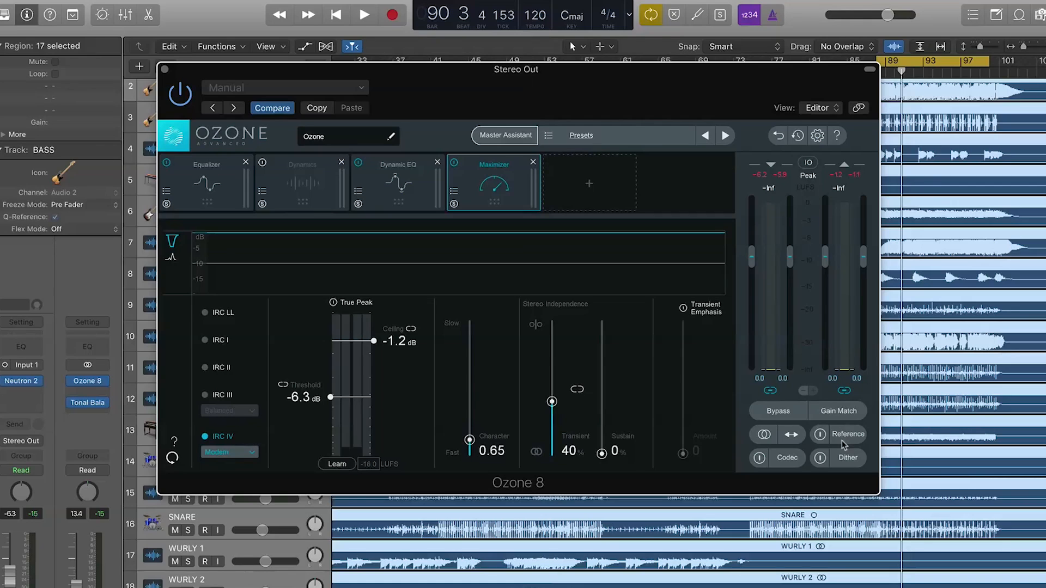
Step: Add '01 Sunken Ship.mp3' as a reference track and toggle between it and the master
click(848, 434)
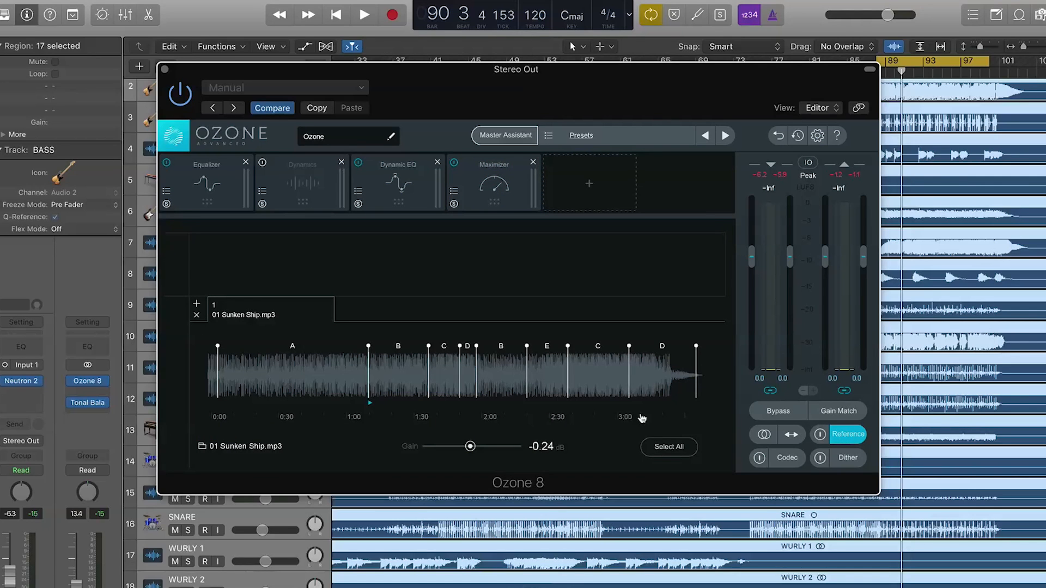
mouse_move(542, 395)
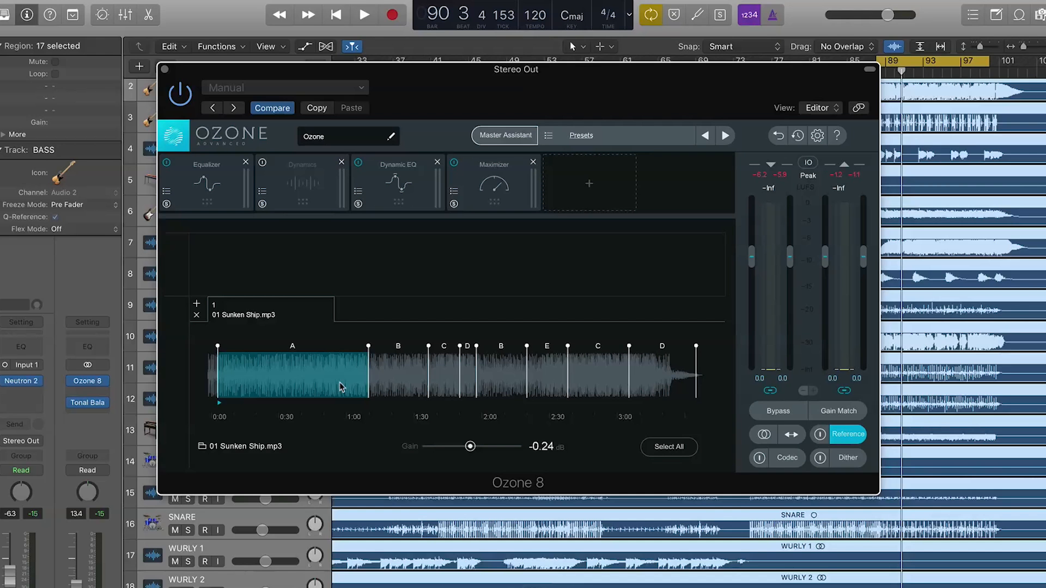
mouse_move(555, 380)
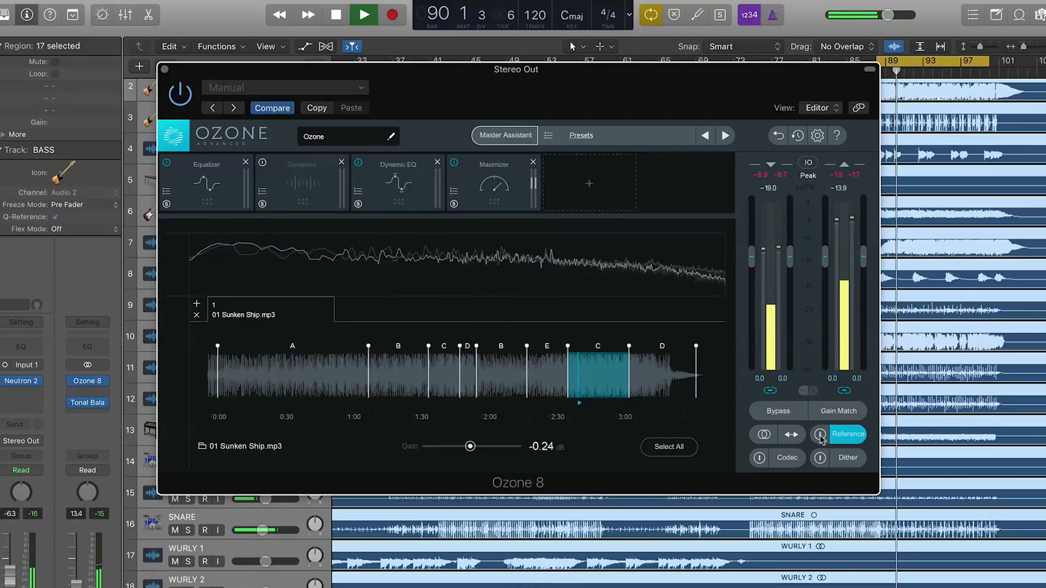
click(820, 434)
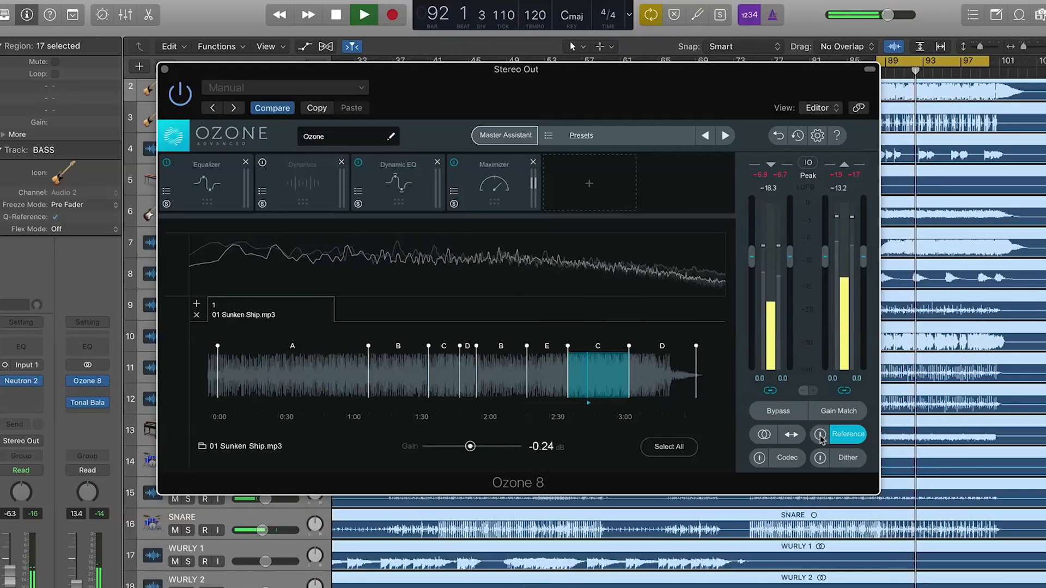
click(820, 433)
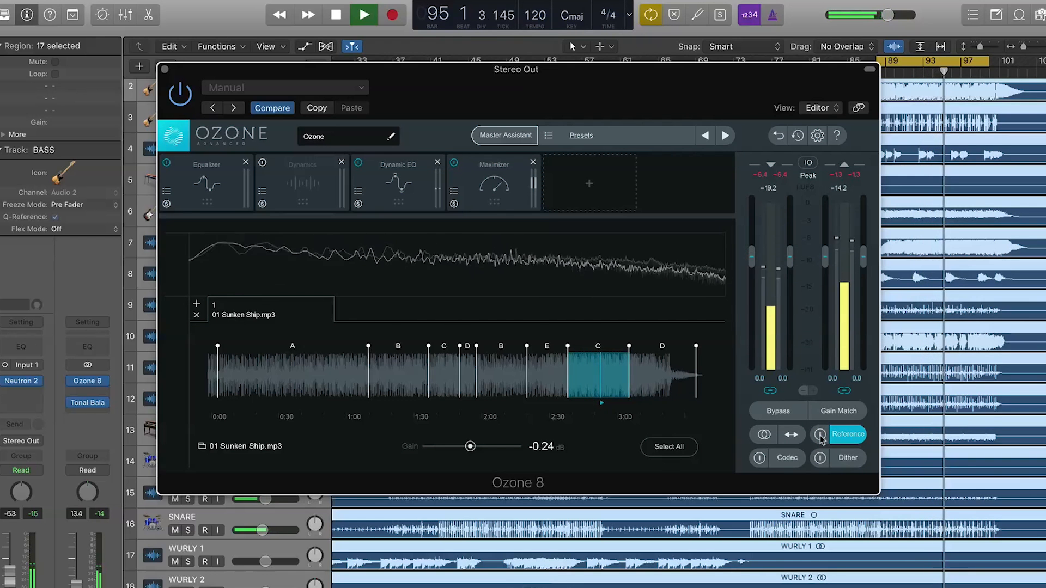
click(848, 435)
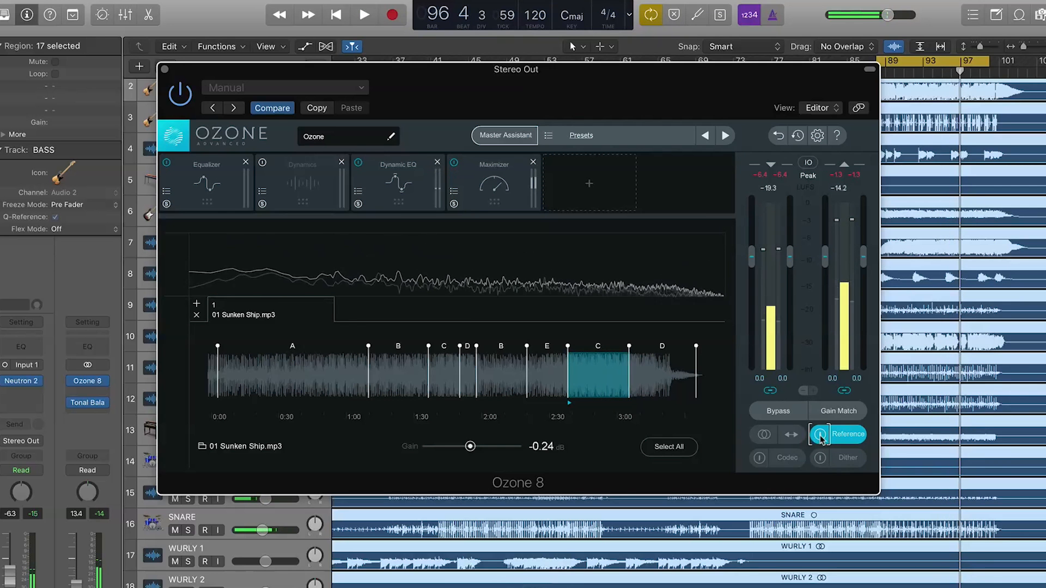
click(808, 163)
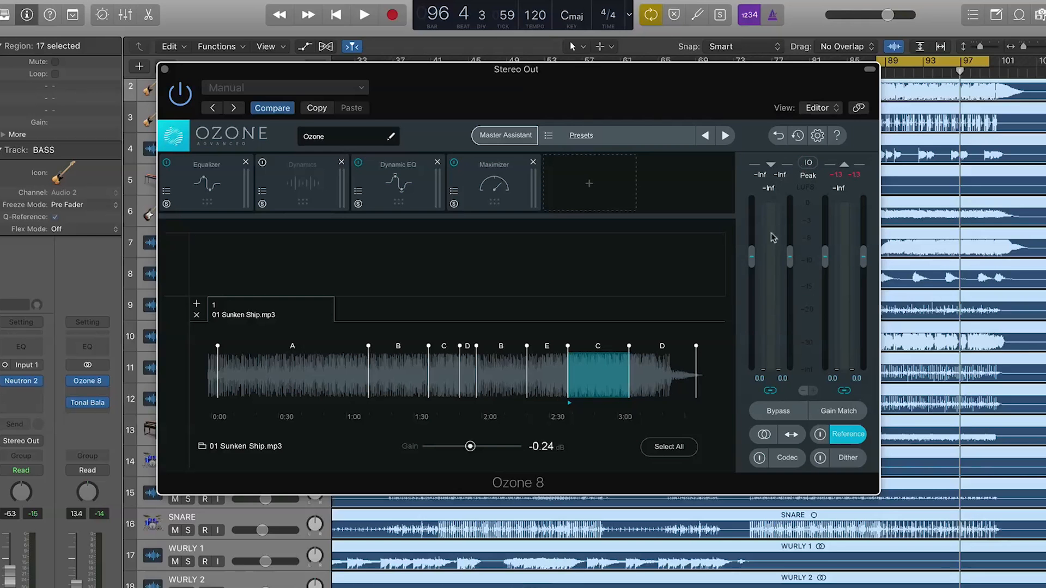
mouse_move(771, 310)
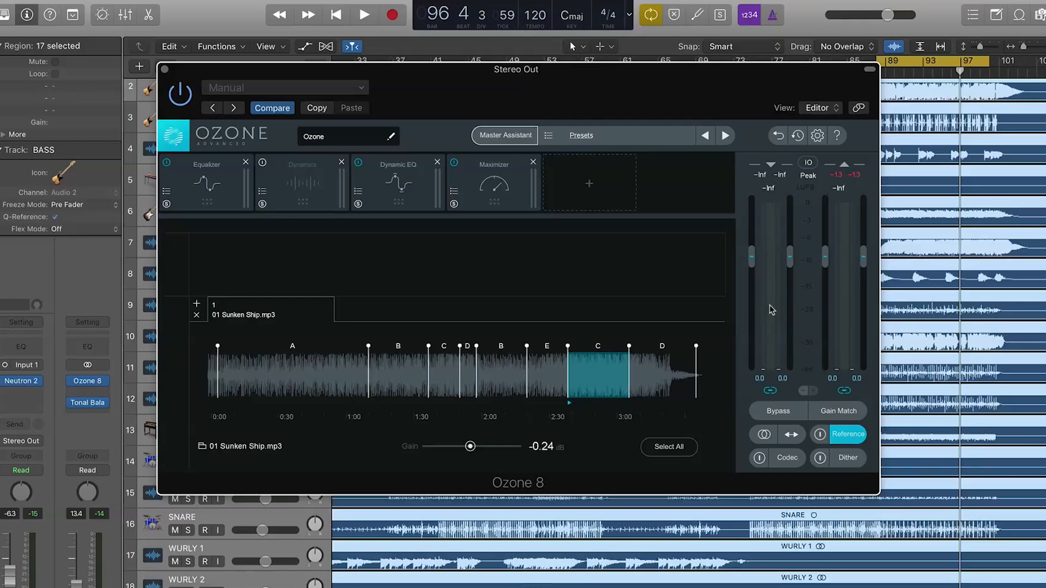
mouse_move(842, 299)
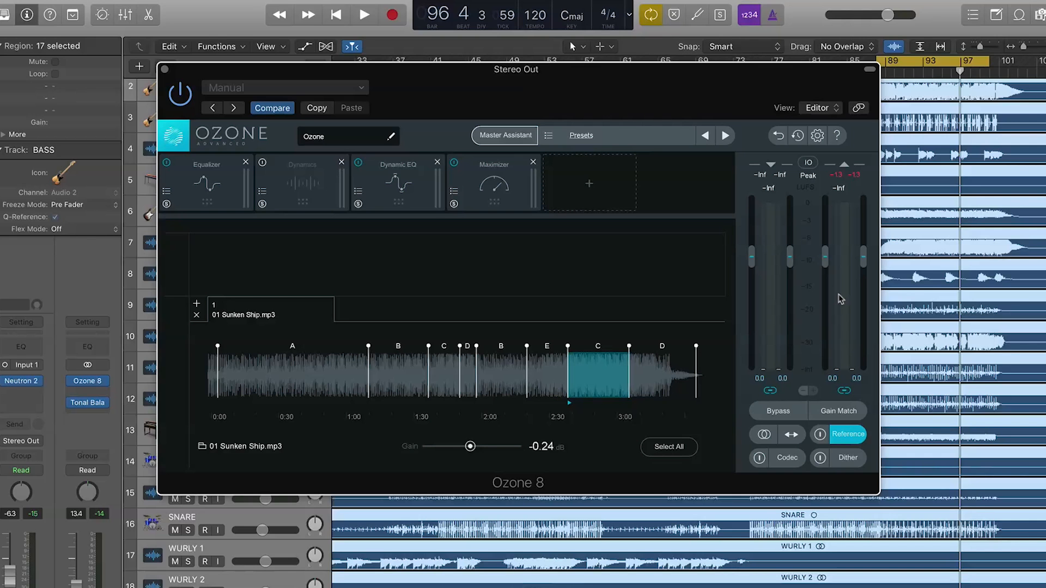
click(364, 15)
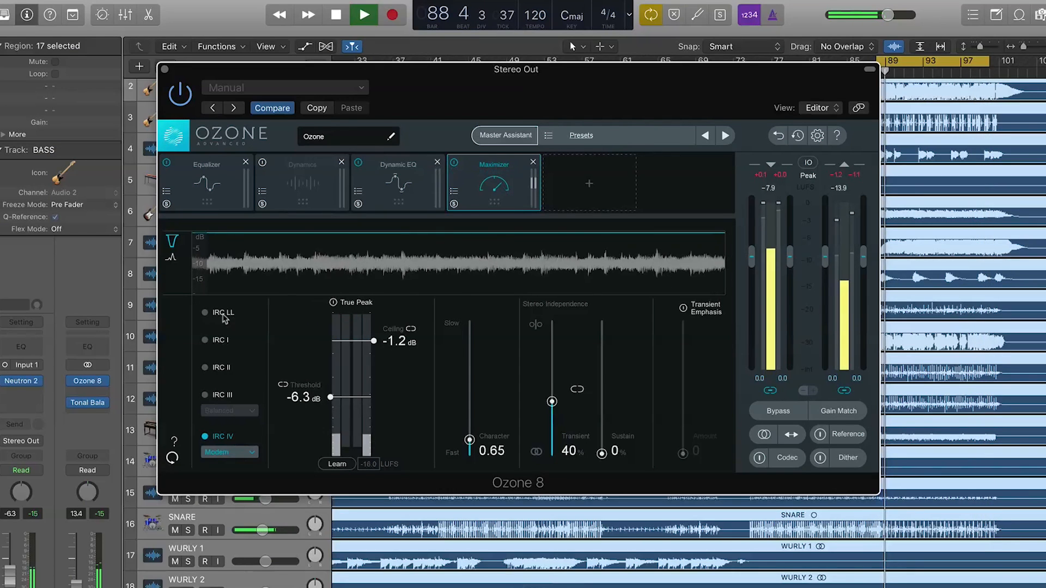
click(205, 312)
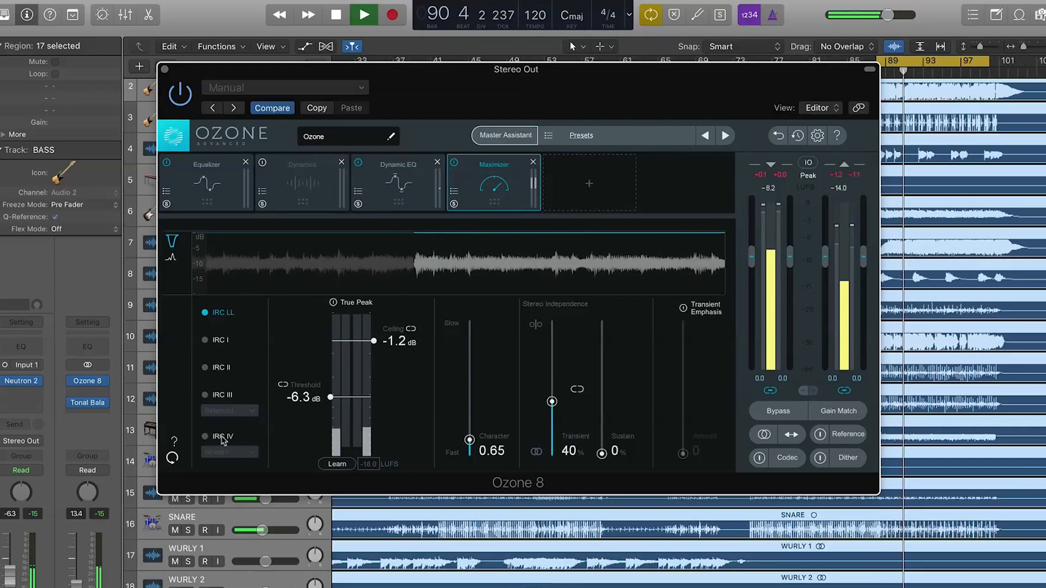
click(206, 437)
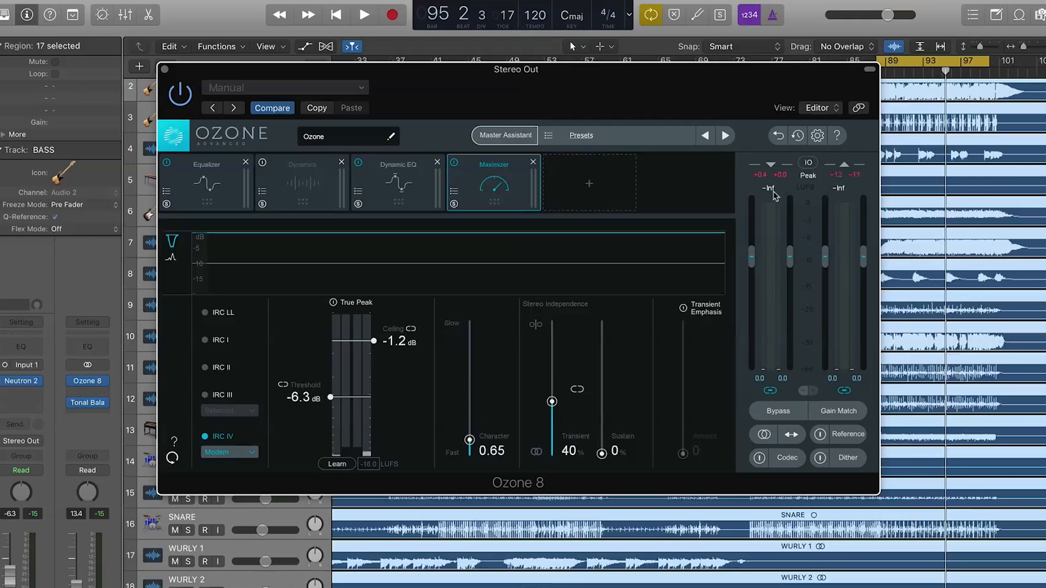
click(363, 15)
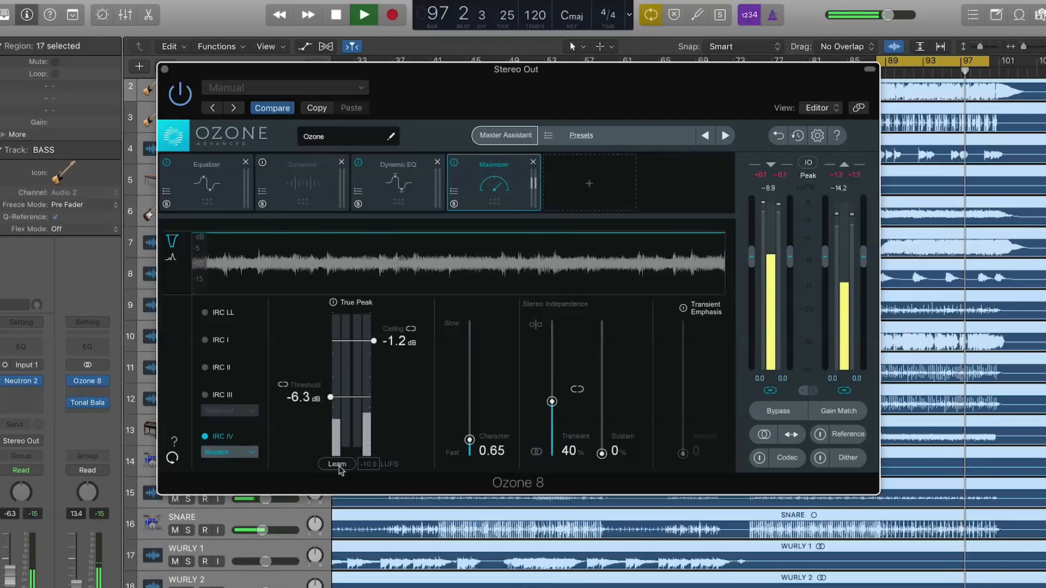
Step: Learn the Maximizer threshold to −10.2 dB for a −10 LUFS target
click(336, 464)
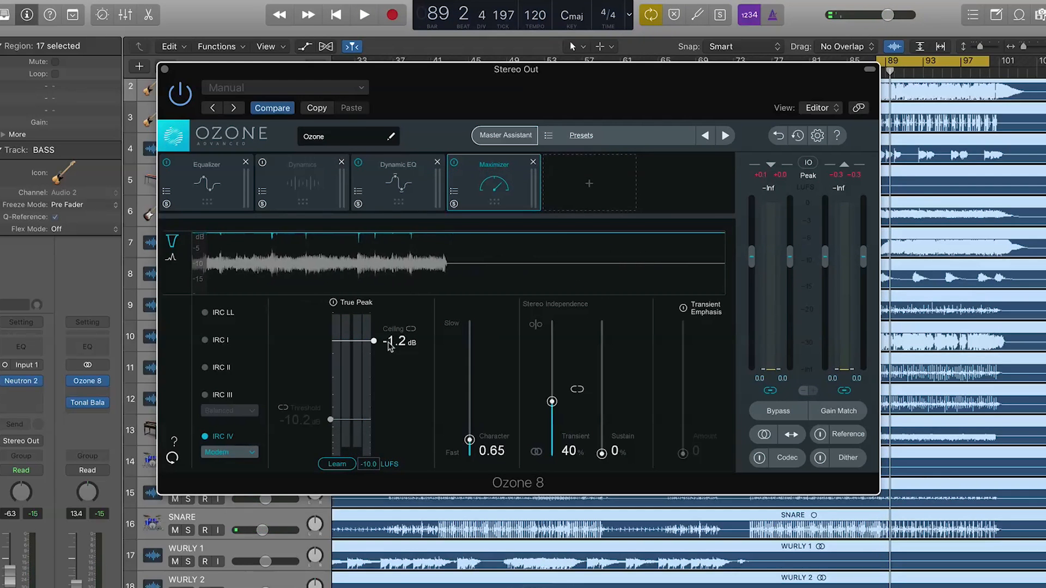
click(207, 164)
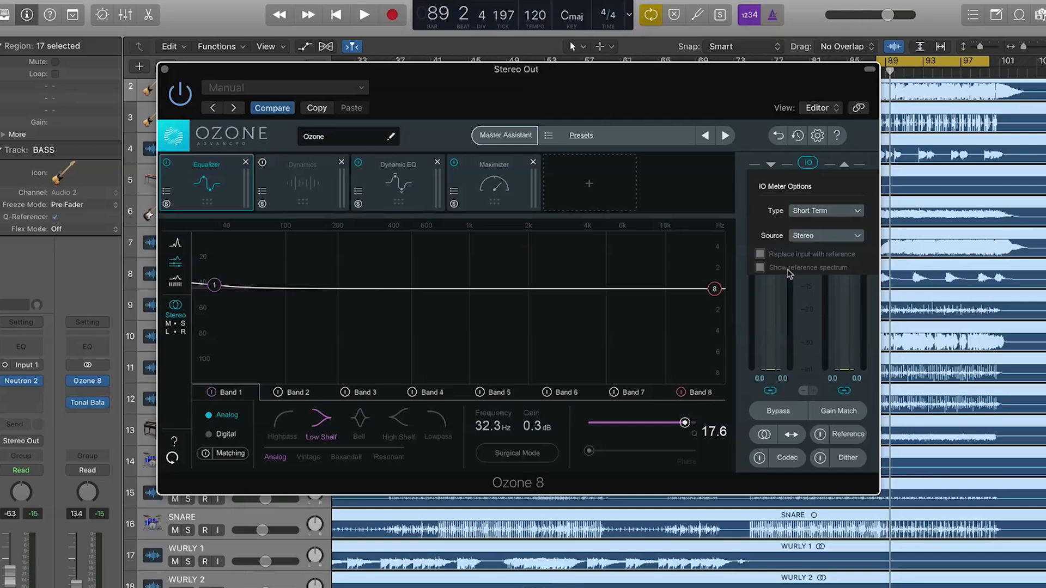
Step: Toggle the reference spectrum display, check the Dynamics module, and return to the Equalizer
click(363, 15)
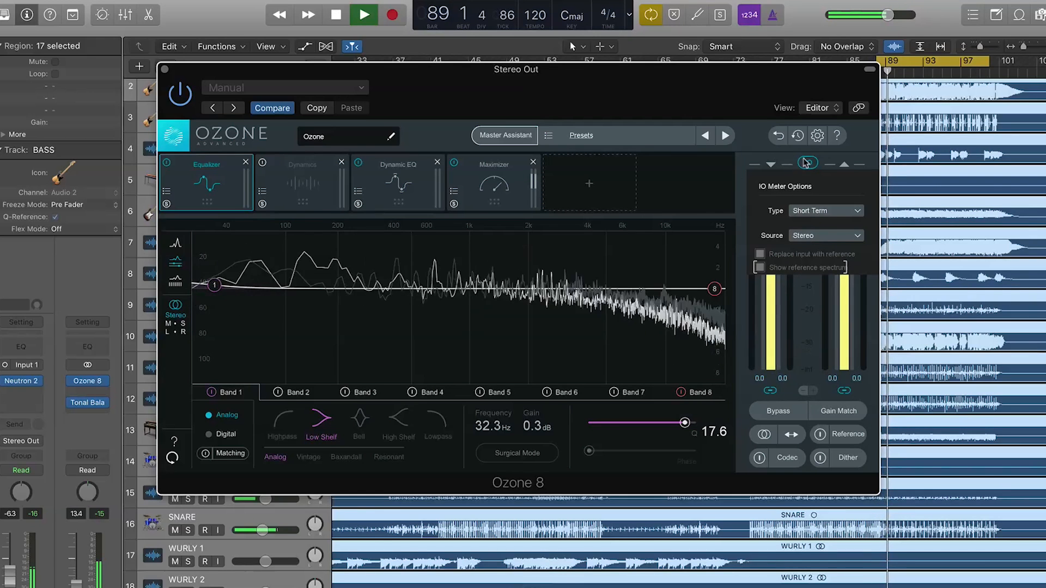
click(807, 162)
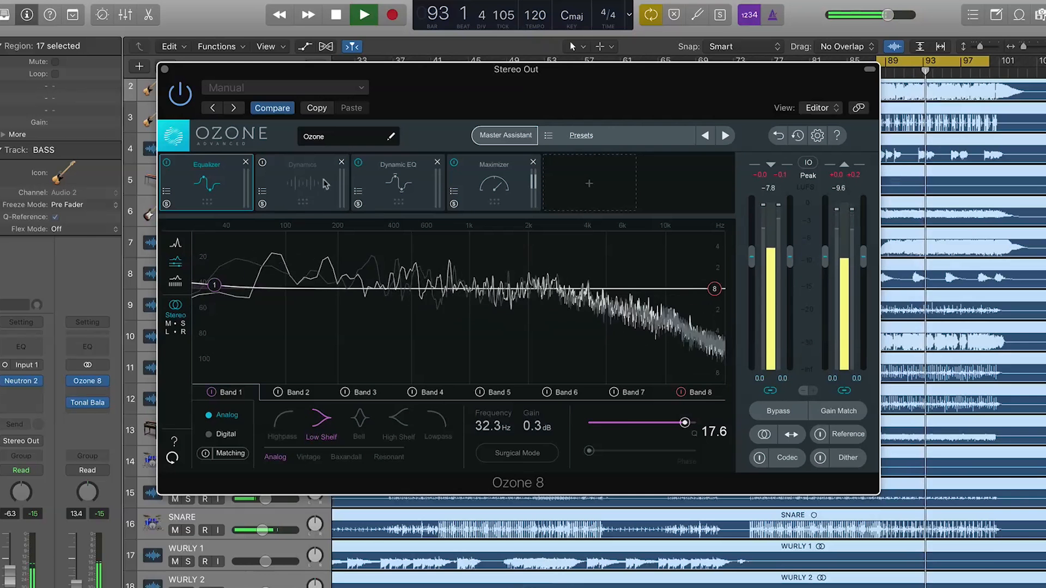
click(398, 183)
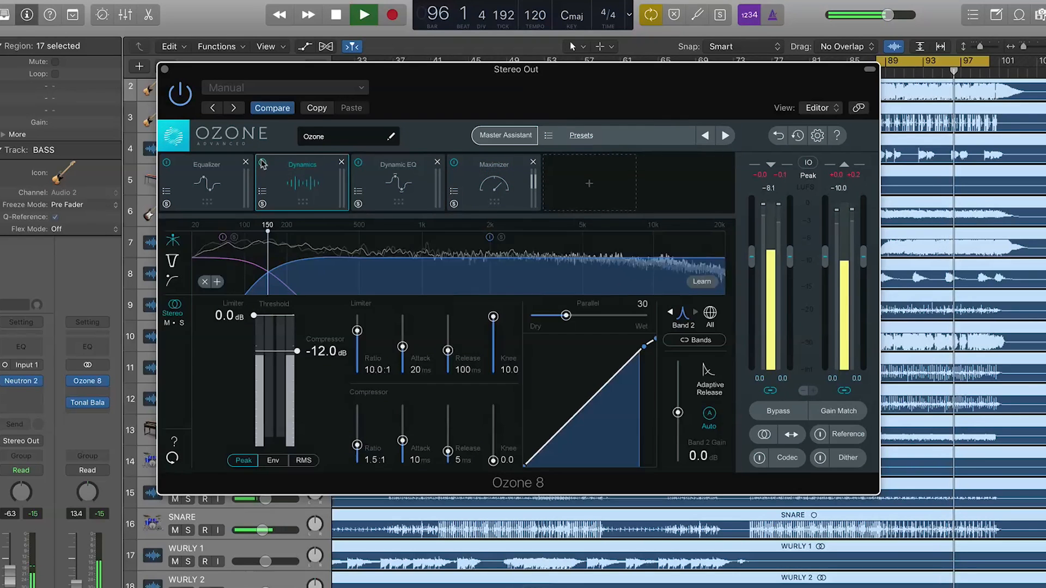
click(208, 182)
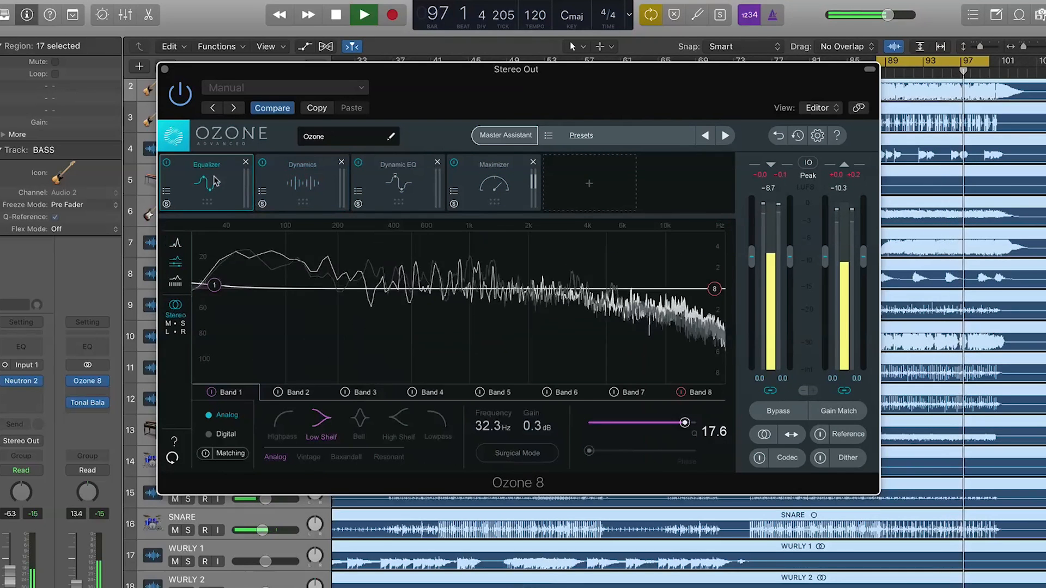
Step: Set the spectrum analyser's Average Time to Infinite in Spectrum Options
right_click(390, 269)
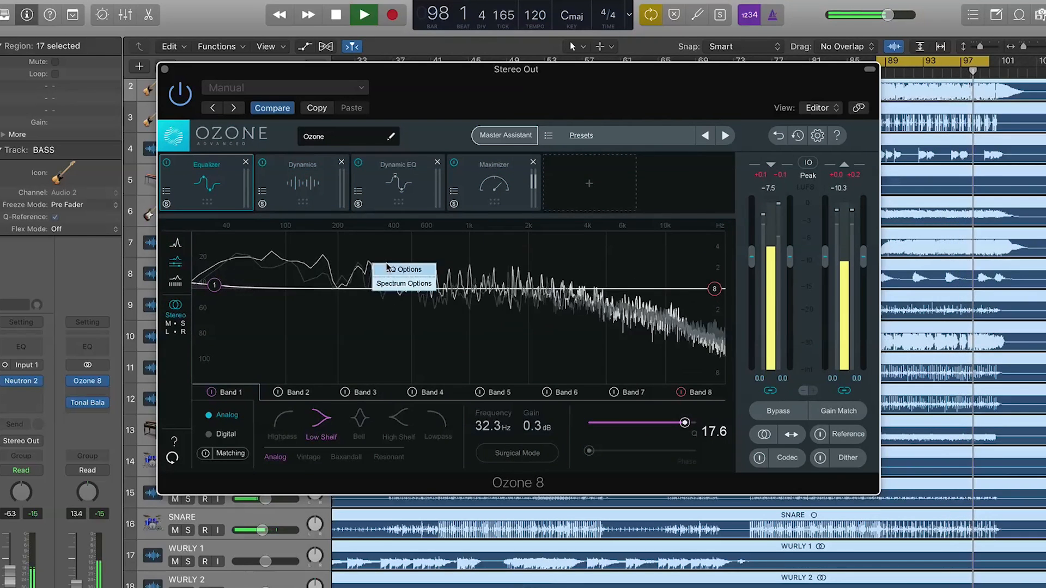
click(403, 283)
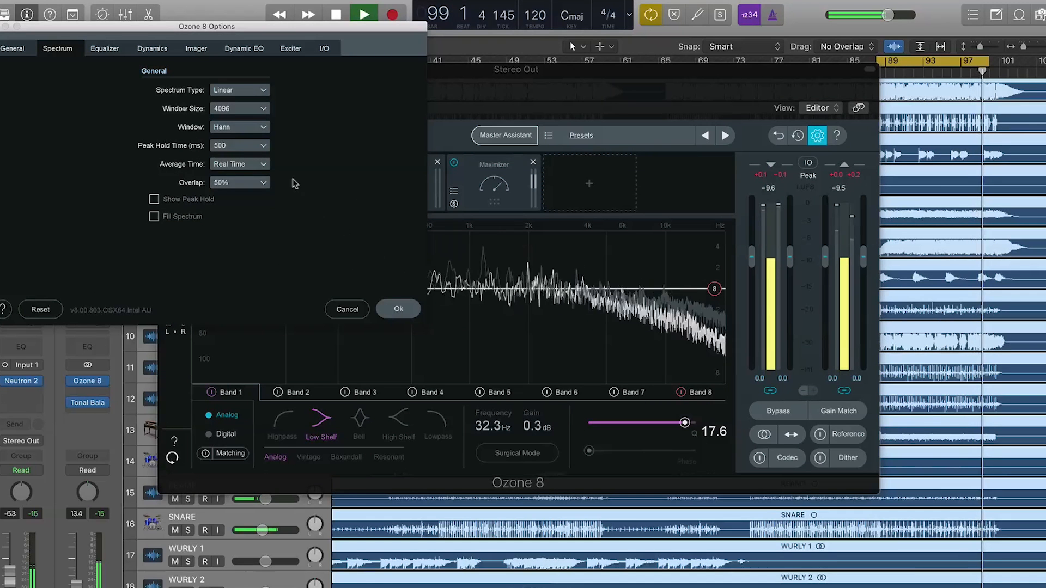
click(238, 163)
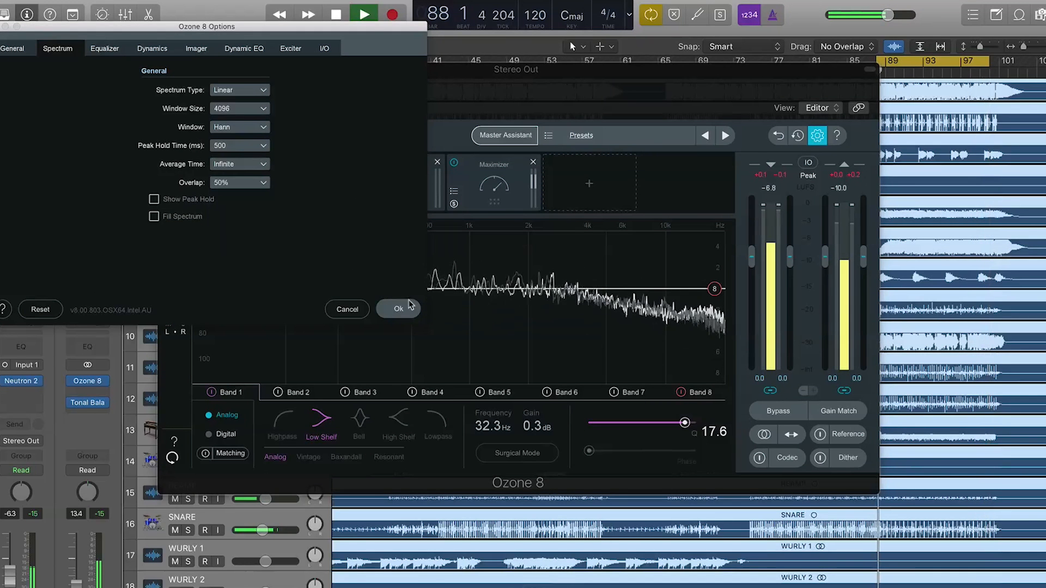
click(398, 308)
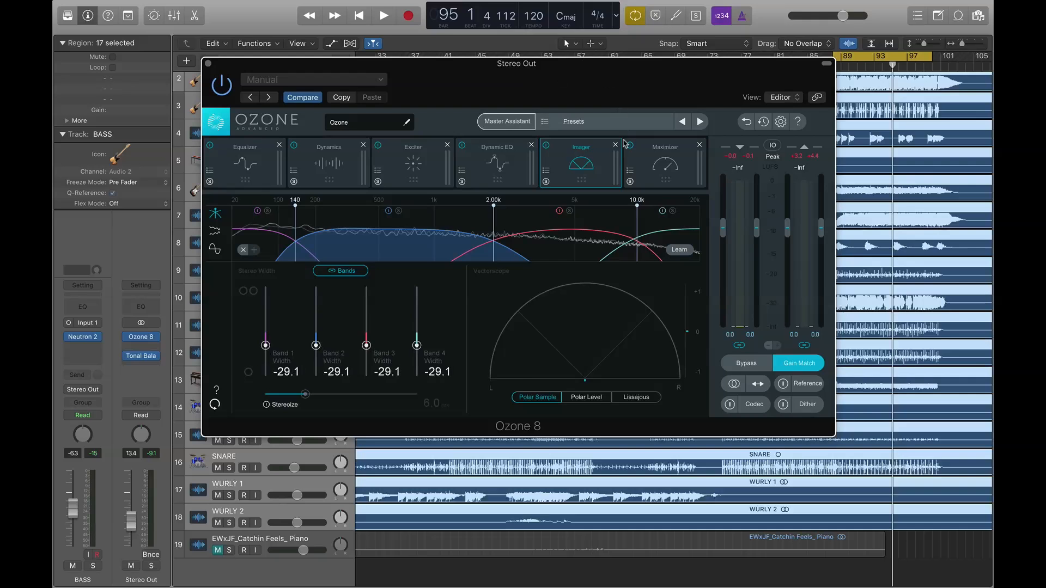
Step: Open the Exciter module, showing four Triode bands at amount 7.6 and mix 36.6
click(413, 147)
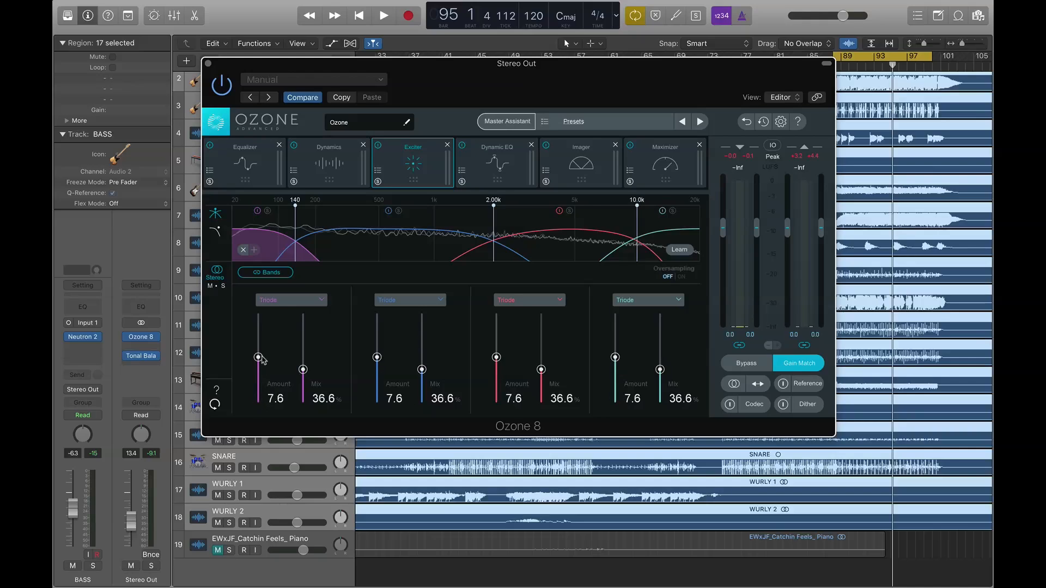
mouse_move(300, 311)
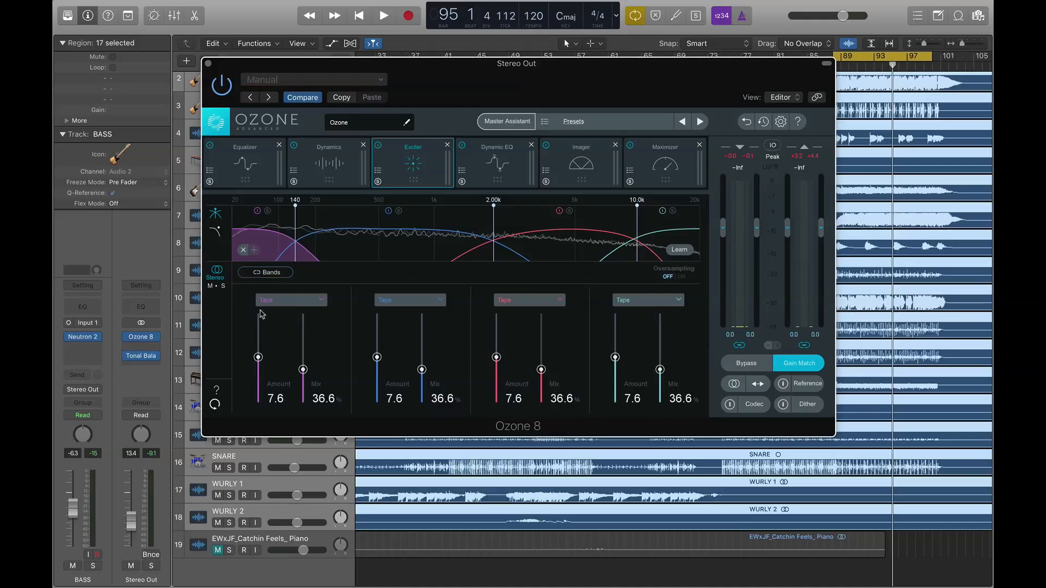
Step: Drag up the first Exciter band's Amount slider
drag(258, 356, 258, 337)
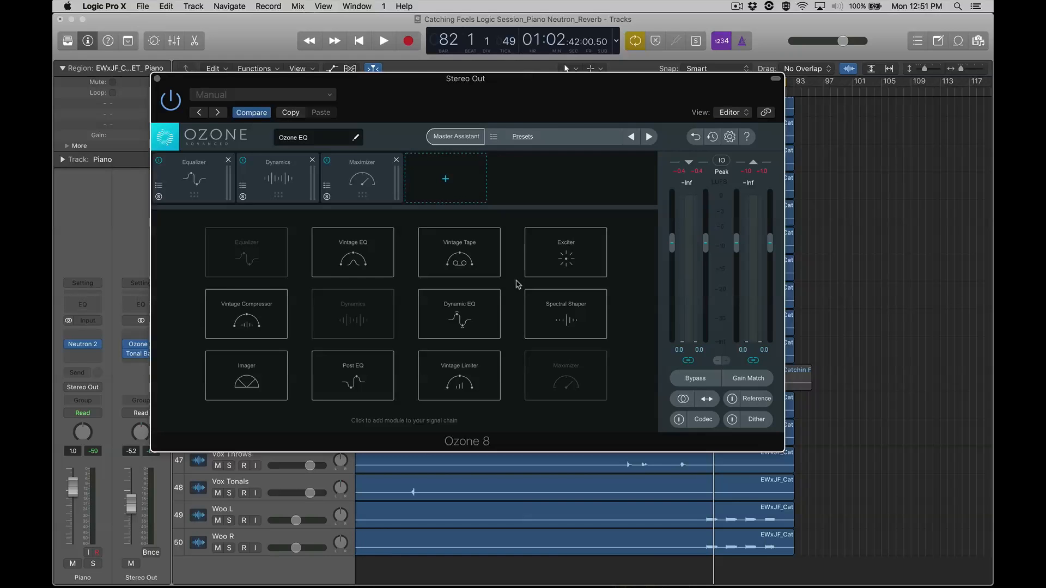
mouse_move(555, 320)
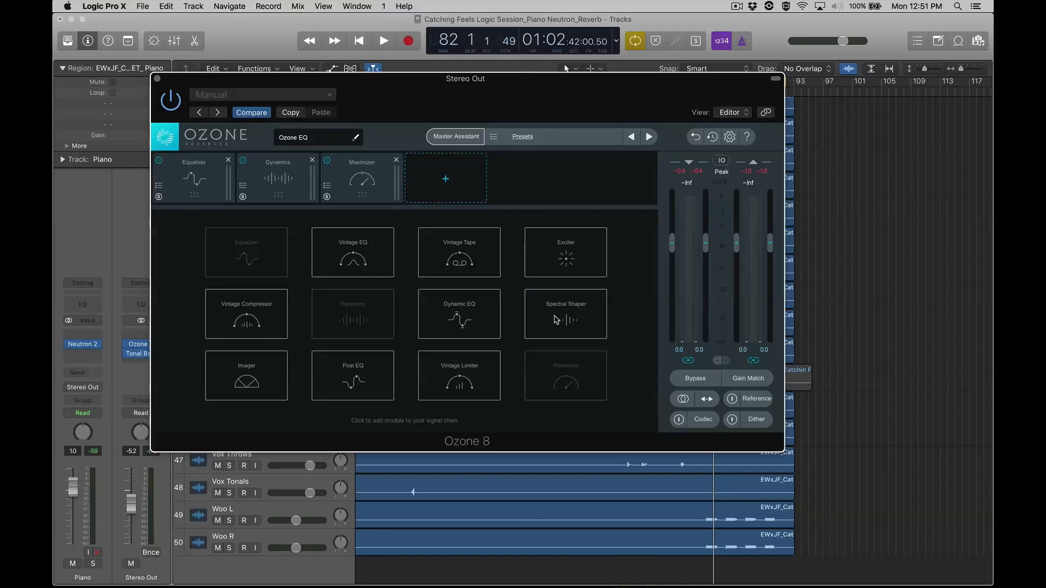
Step: Add a Spectral Shaper module from the picker to the Ozone 8 chain
click(565, 314)
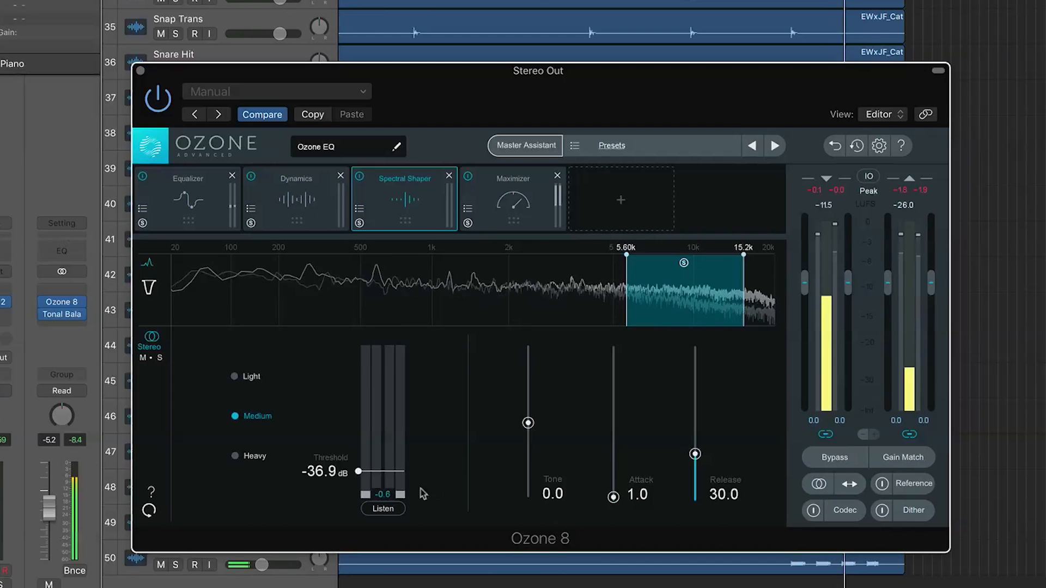
Step: Solo the Spectral Shaper's removed signal, then compare Light against Medium shaping
click(382, 508)
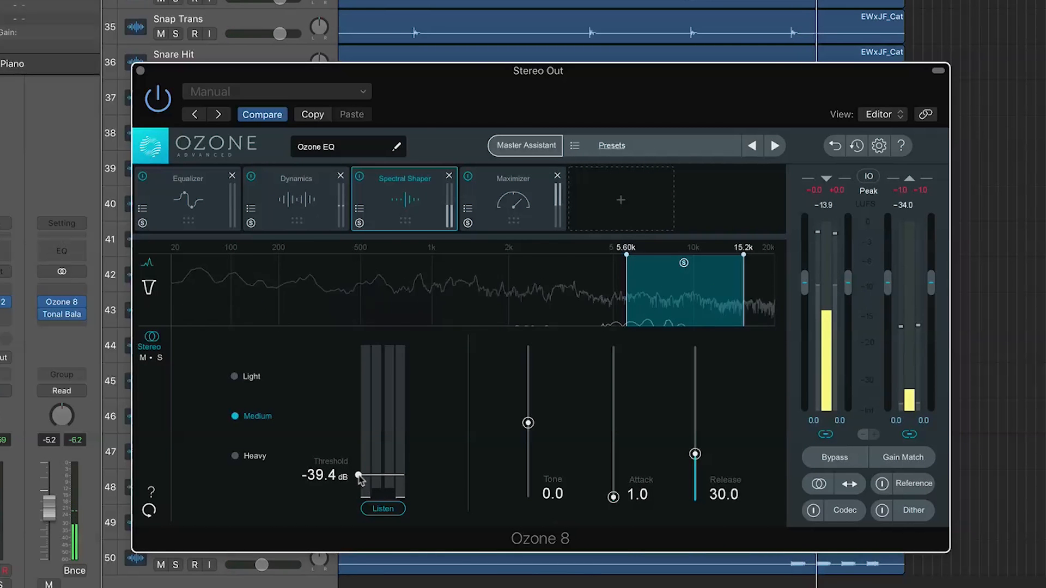
click(236, 376)
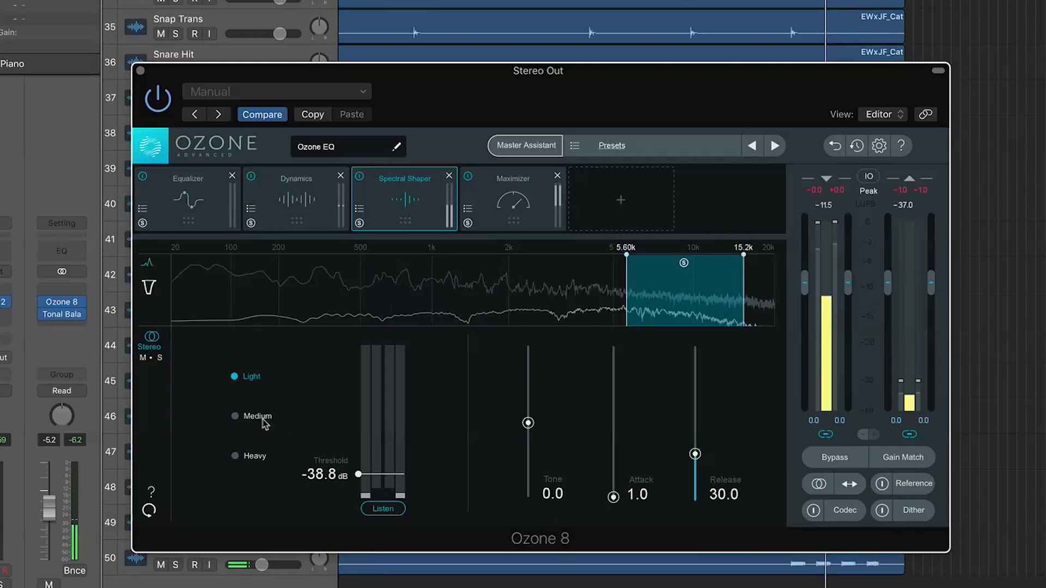
click(235, 456)
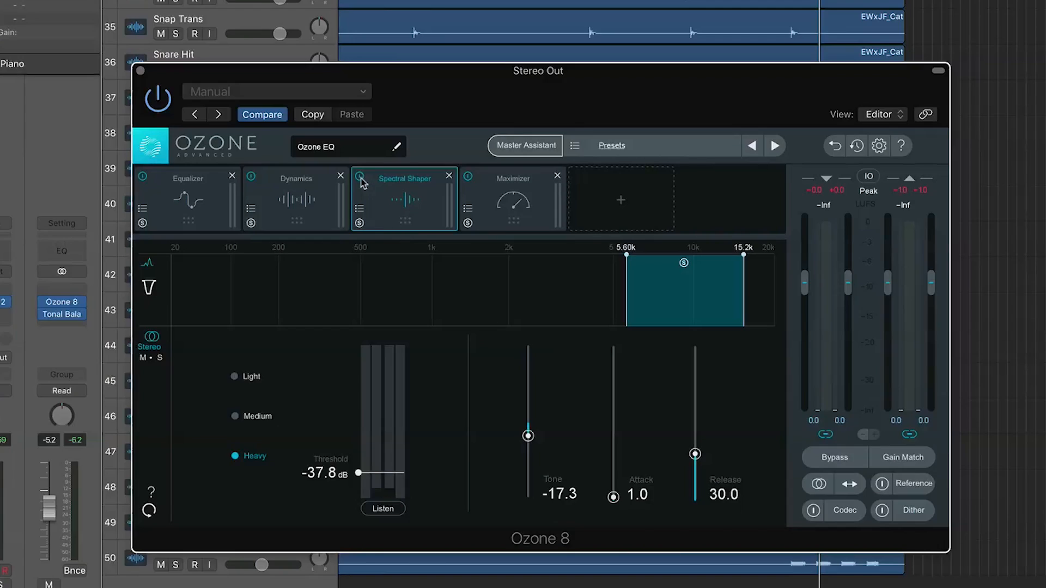
Step: Switch off the Spectral Shaper module to compare the sound without it
click(359, 177)
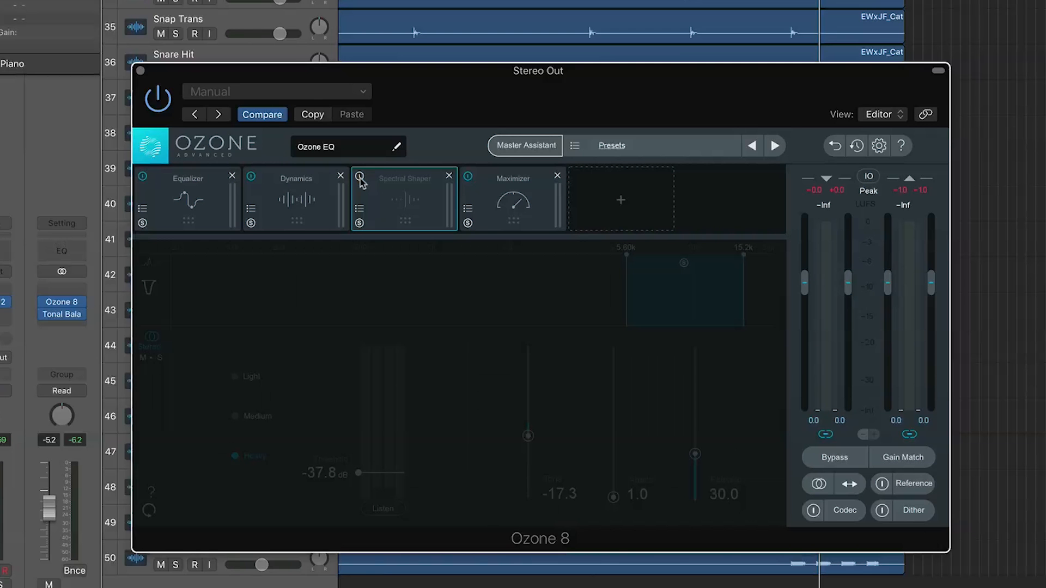